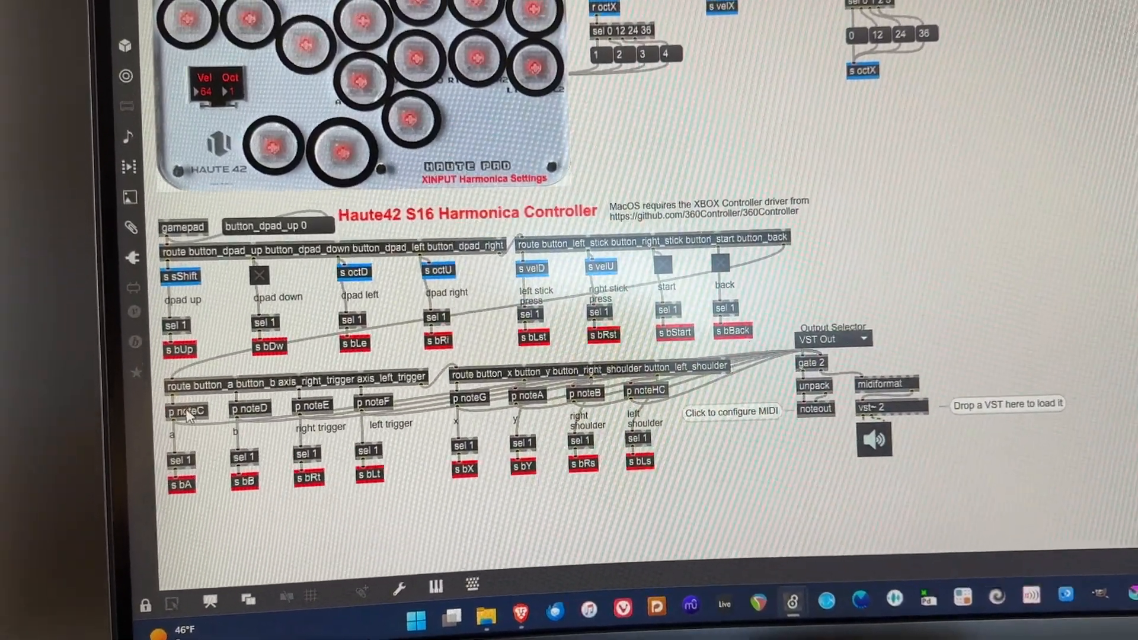
double_click(185, 409)
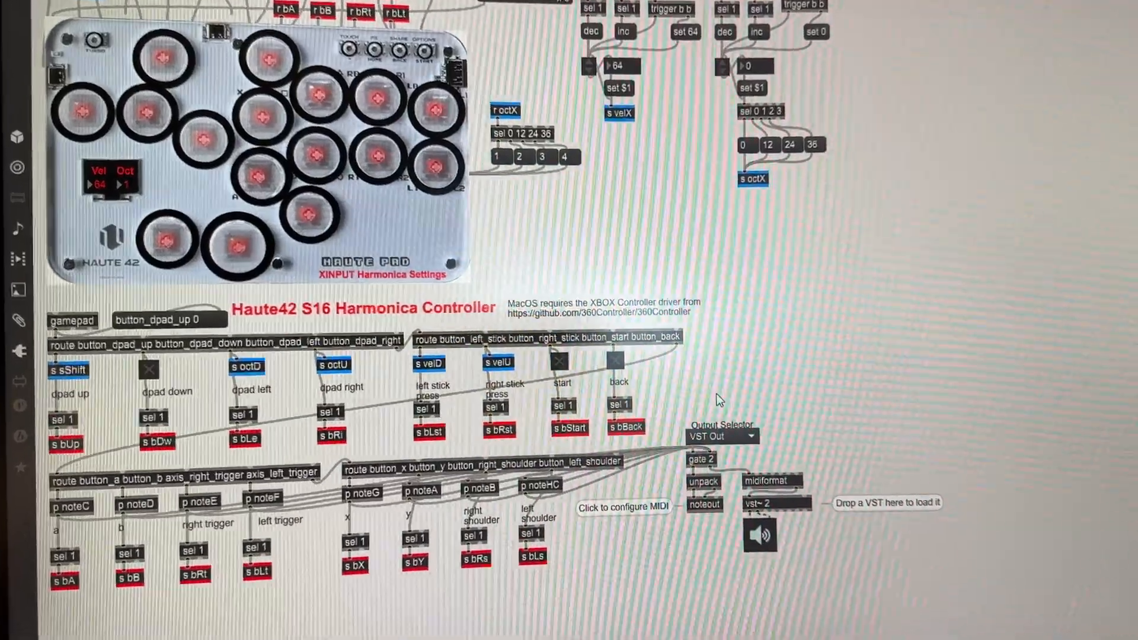
left_click(735, 436)
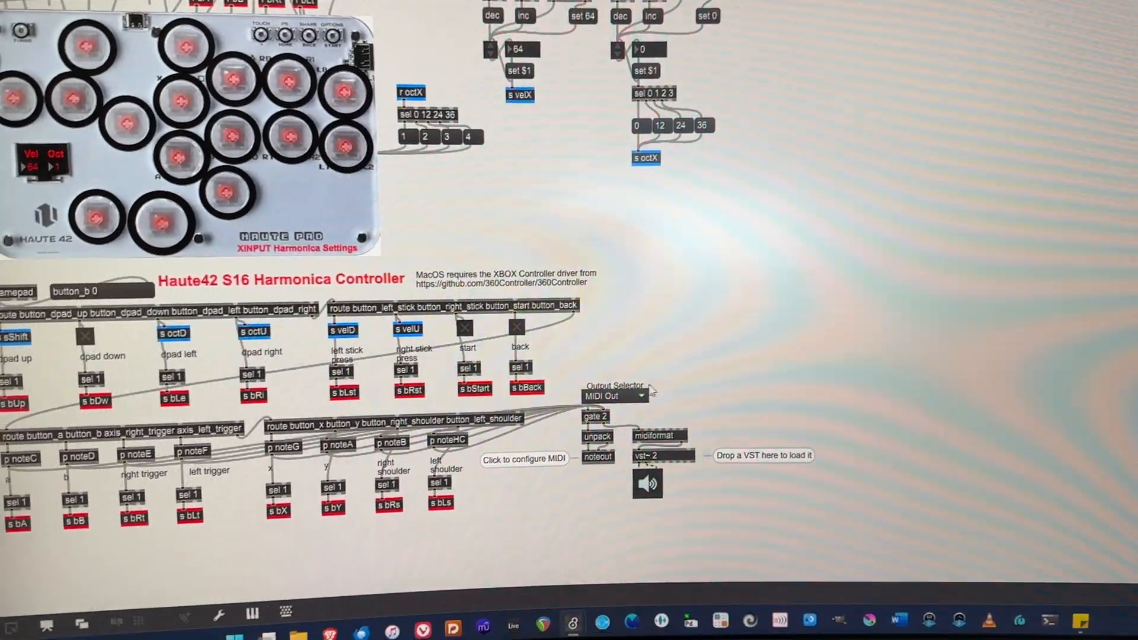
left_click(629, 365)
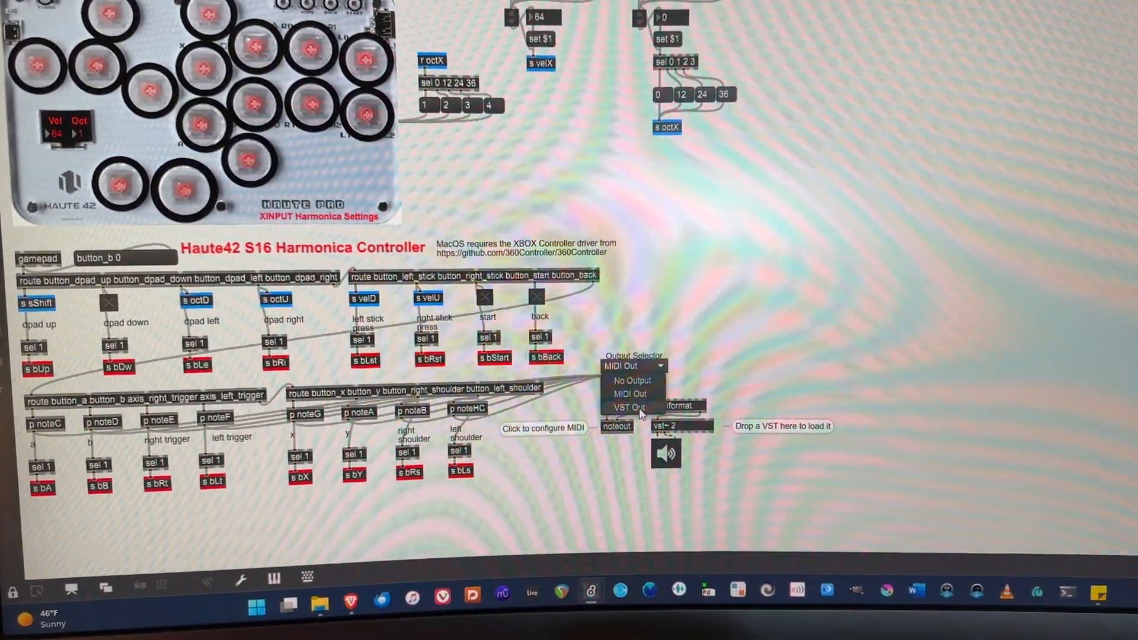
left_click(628, 407)
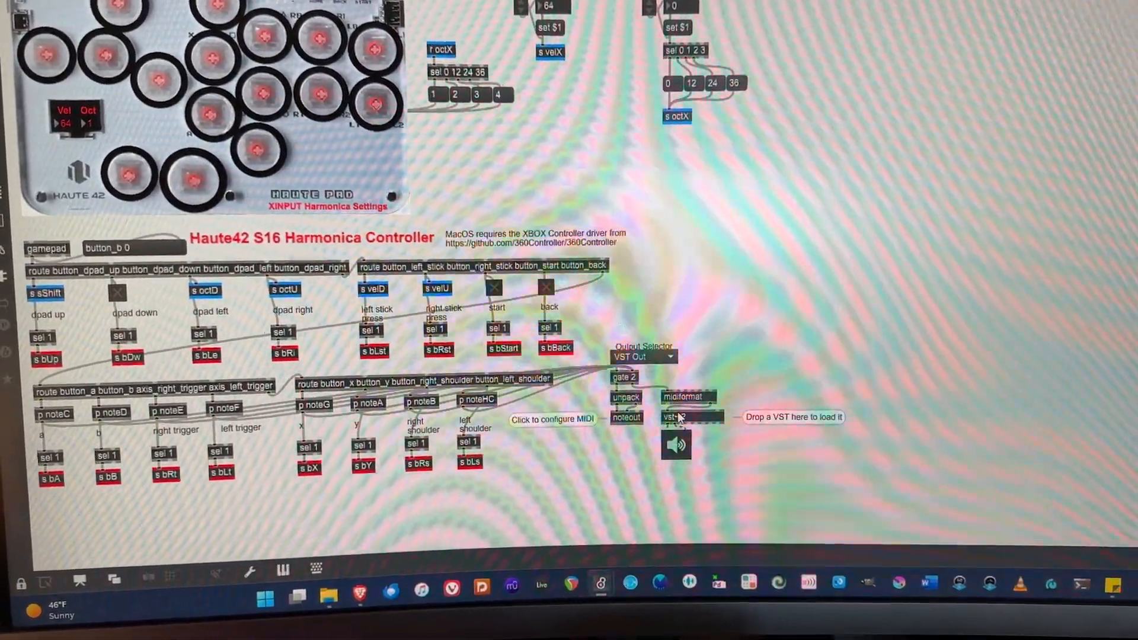